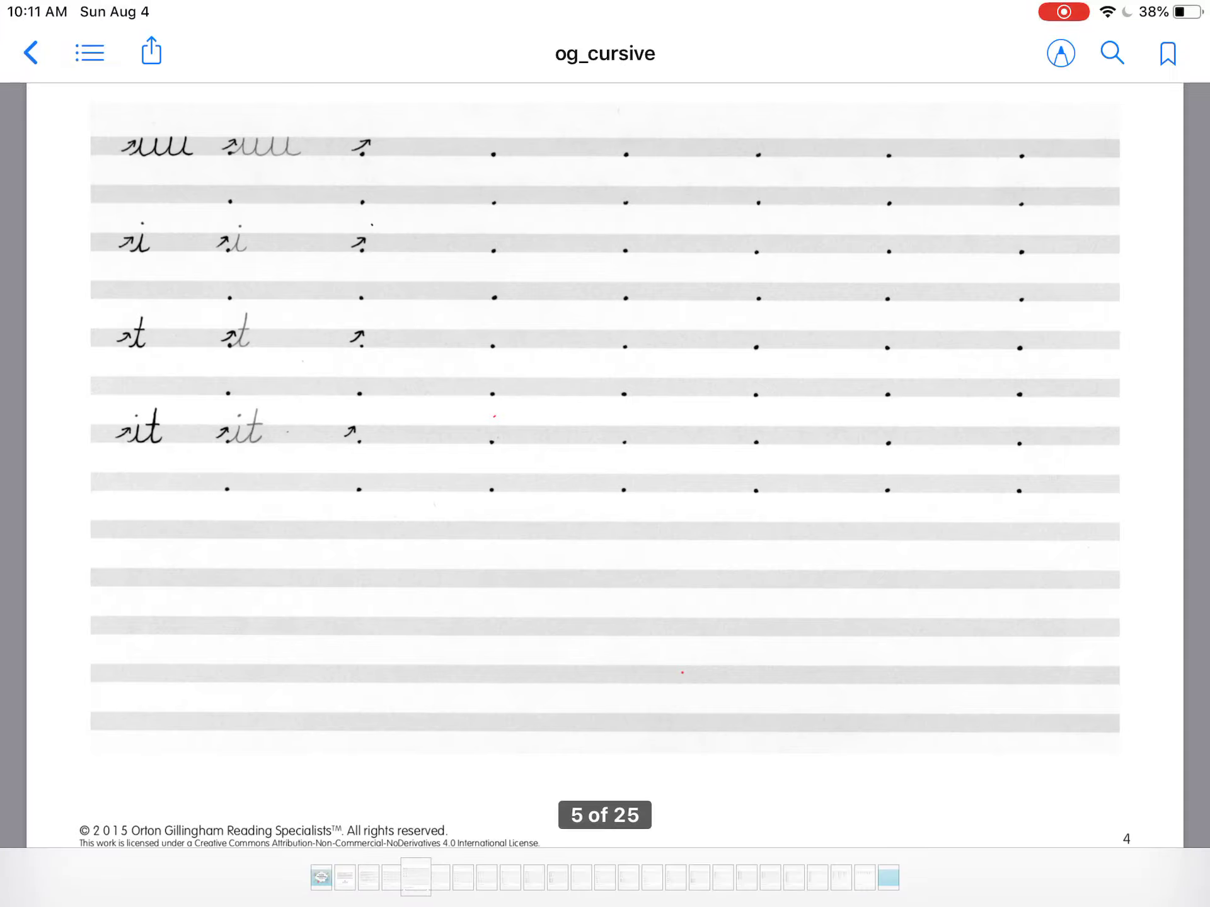
Step: Switch on Markup drawing for the og_cursive worksheet on page 5
left_click(1061, 53)
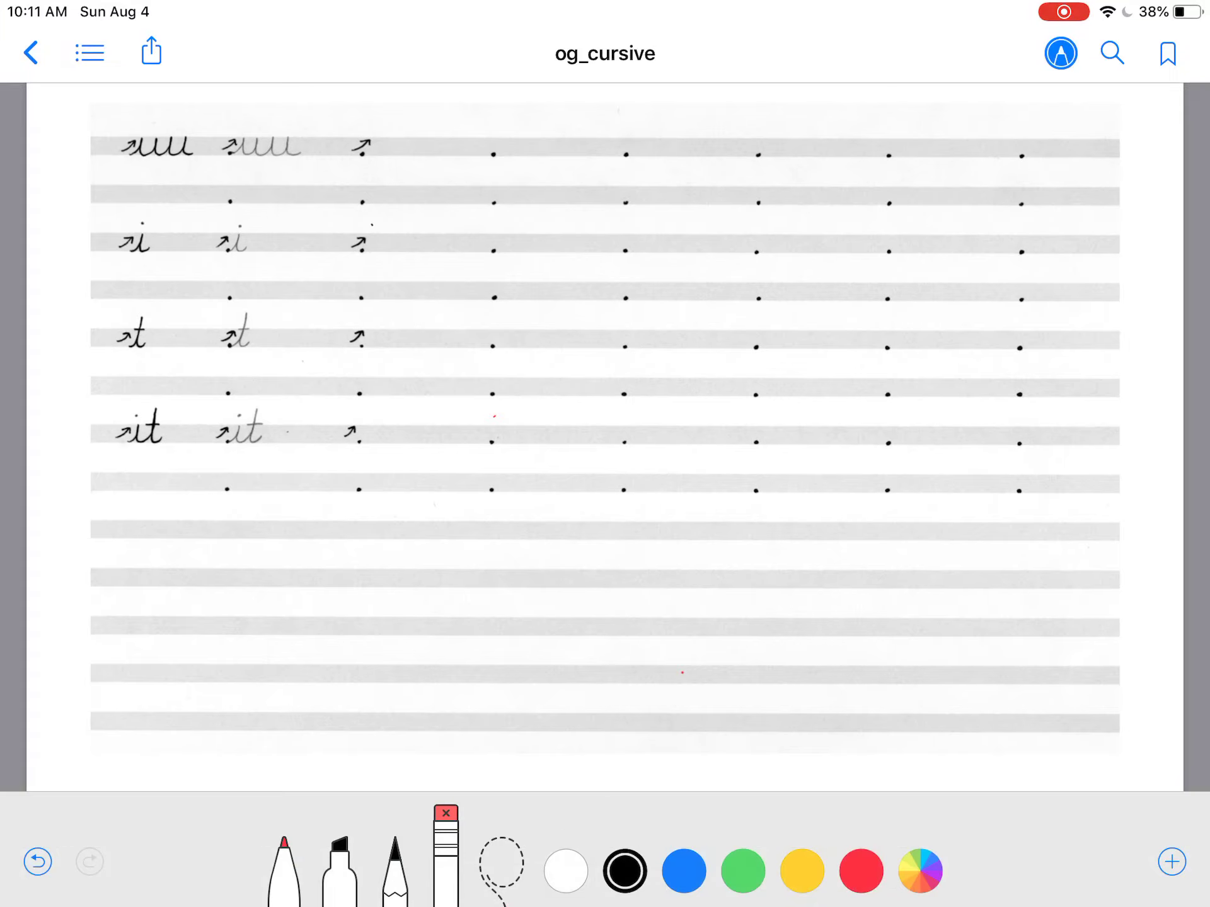